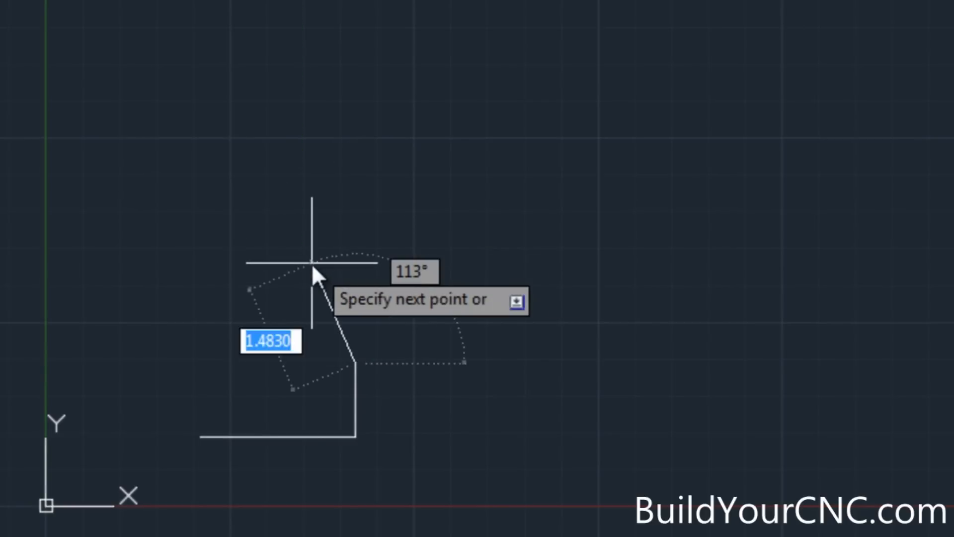
{"action": "mouse_move", "coordinate": [264, 362]}
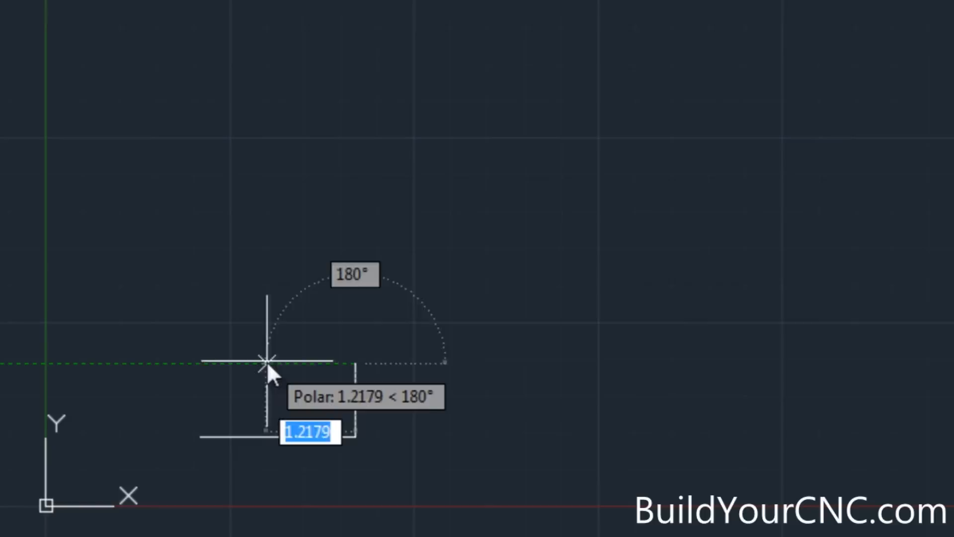
{"action": "mouse_move", "coordinate": [286, 374]}
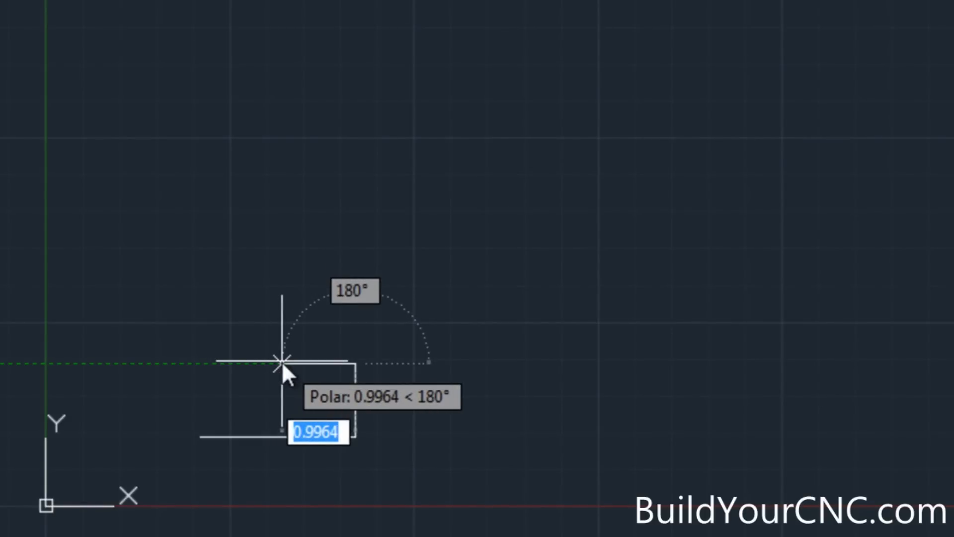
- Enter the .75 segment length to close the tabbed finger-joint outline
{"action": "type", "text": ".75"}
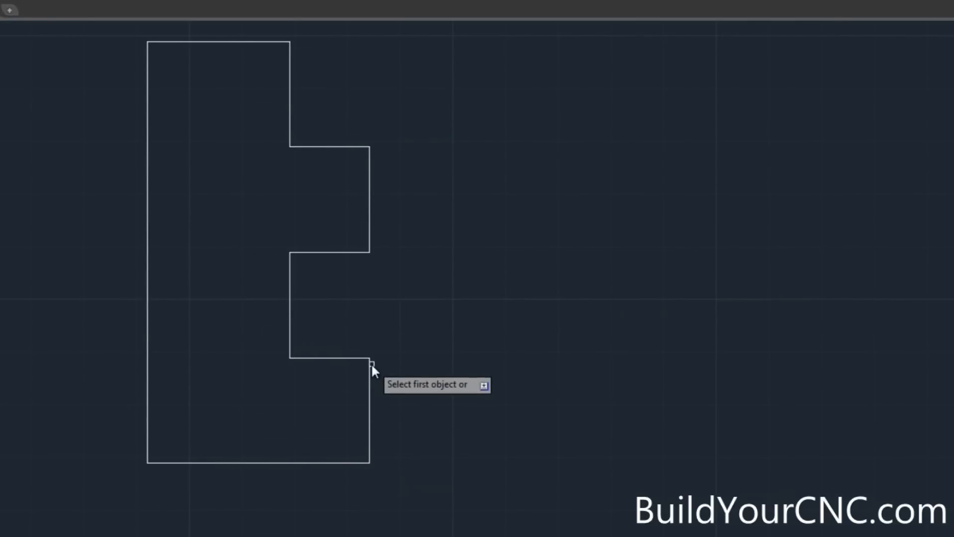
{"action": "mouse_move", "coordinate": [360, 106]}
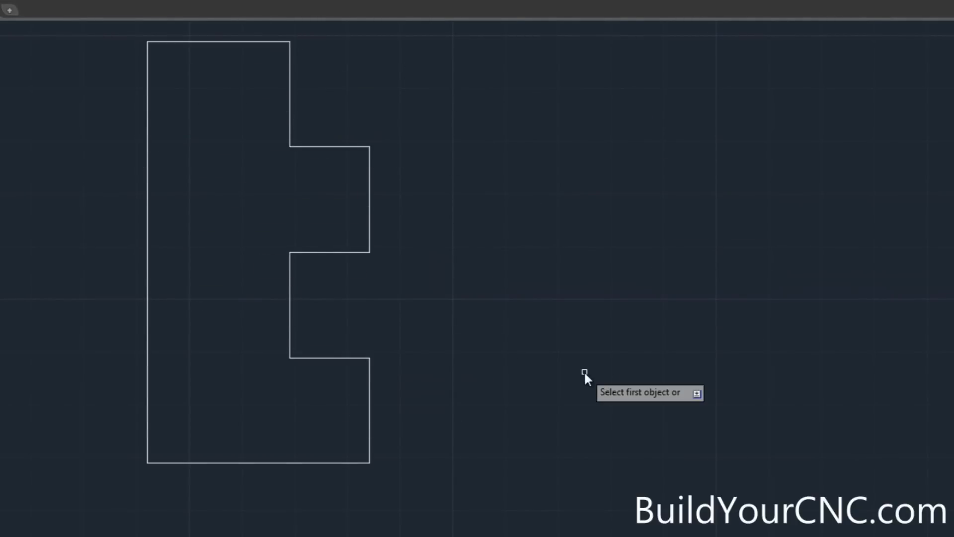
{"action": "mouse_move", "coordinate": [459, 247]}
{"action": "type", "text": "p"}
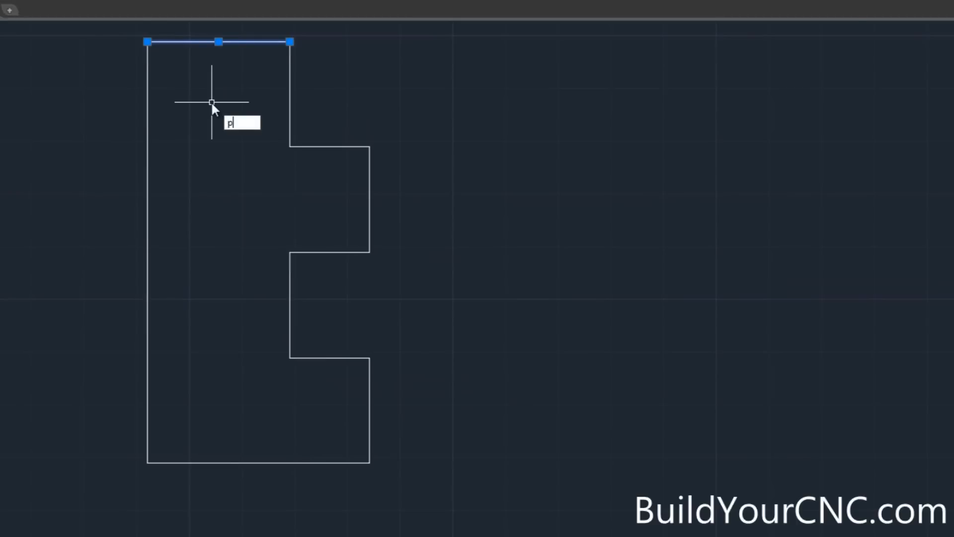
- Start PEDIT on the outline to join its segments into one polyline
{"action": "type", "text": "EDIT"}
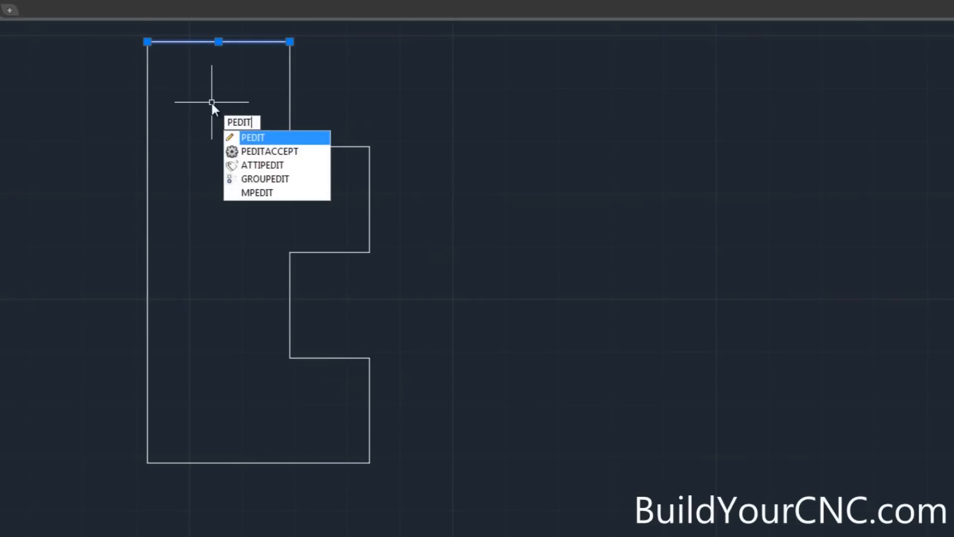
{"action": "key", "text": "Enter"}
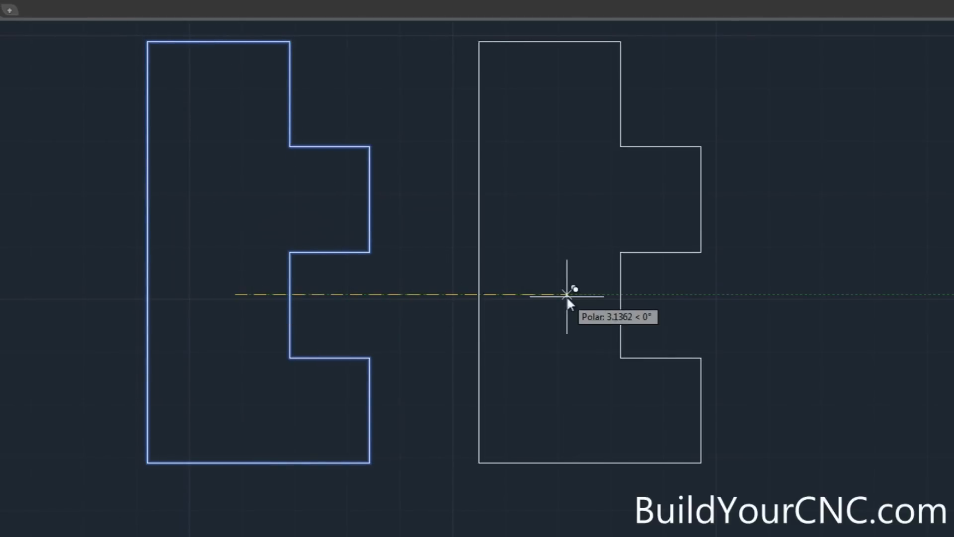
- Place the copied outline to the right of the original piece
{"action": "left_click", "coordinate": [571, 305]}
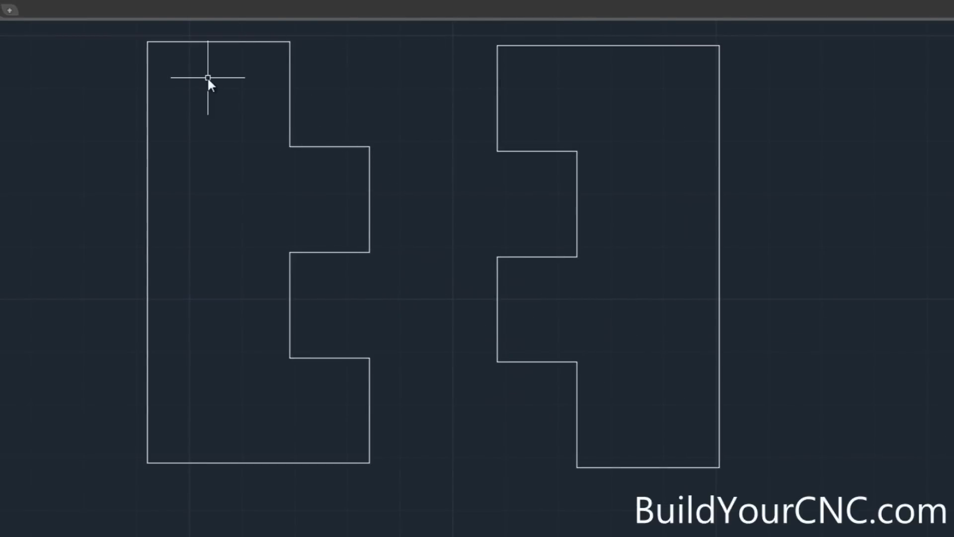
{"action": "mouse_move", "coordinate": [333, 146]}
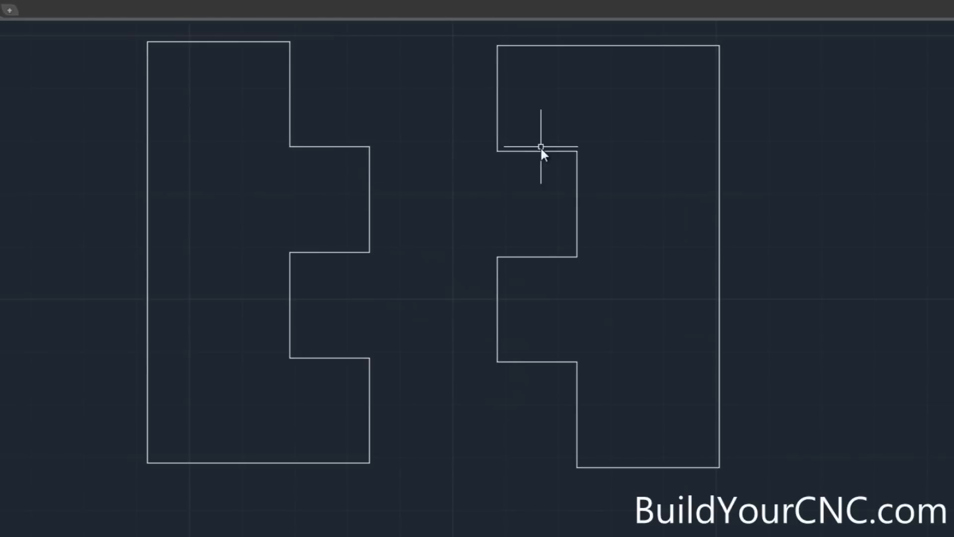
{"action": "mouse_move", "coordinate": [541, 152]}
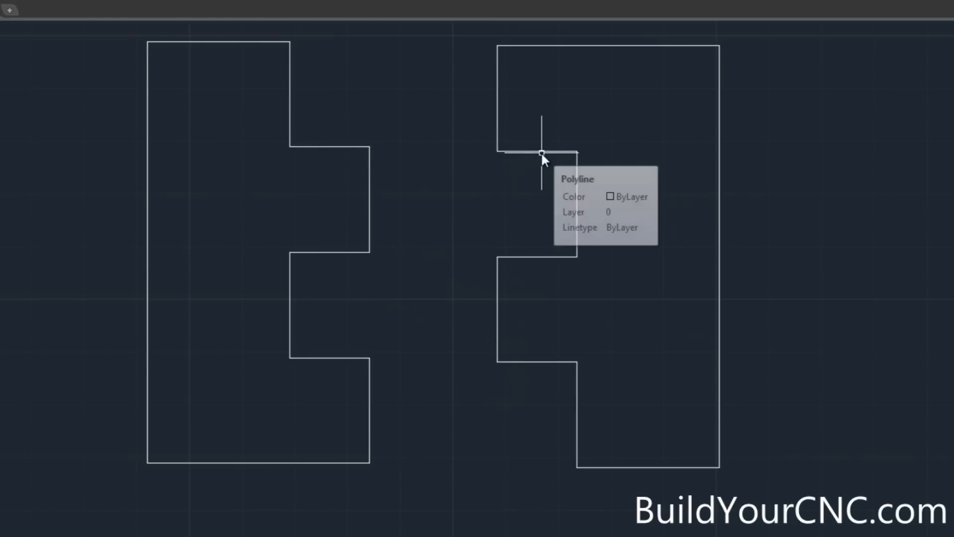
{"action": "mouse_move", "coordinate": [328, 161]}
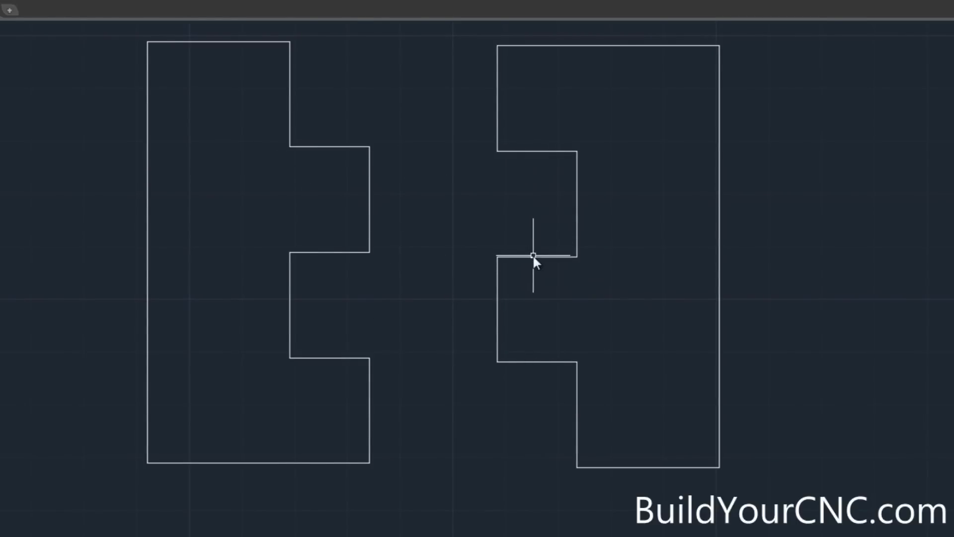
{"action": "mouse_move", "coordinate": [322, 252]}
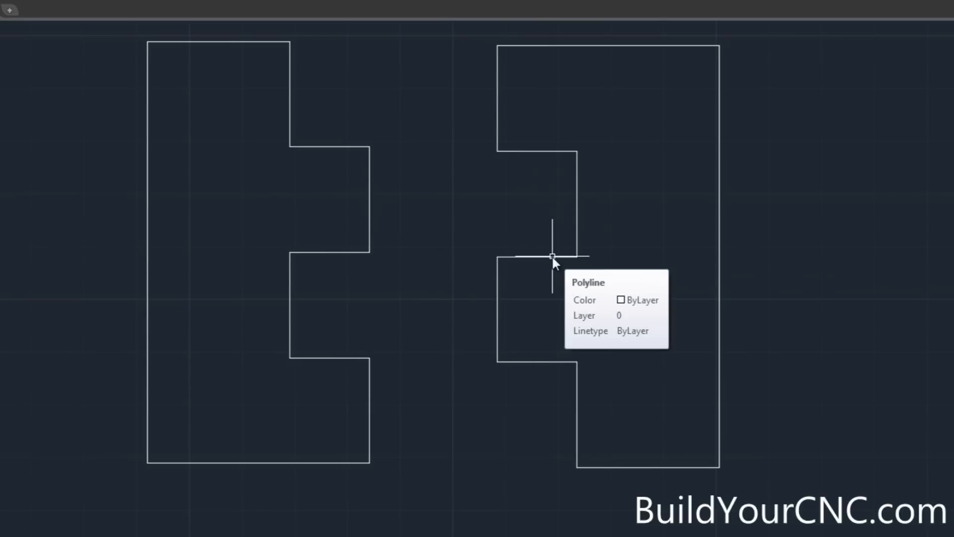
{"action": "mouse_move", "coordinate": [469, 218]}
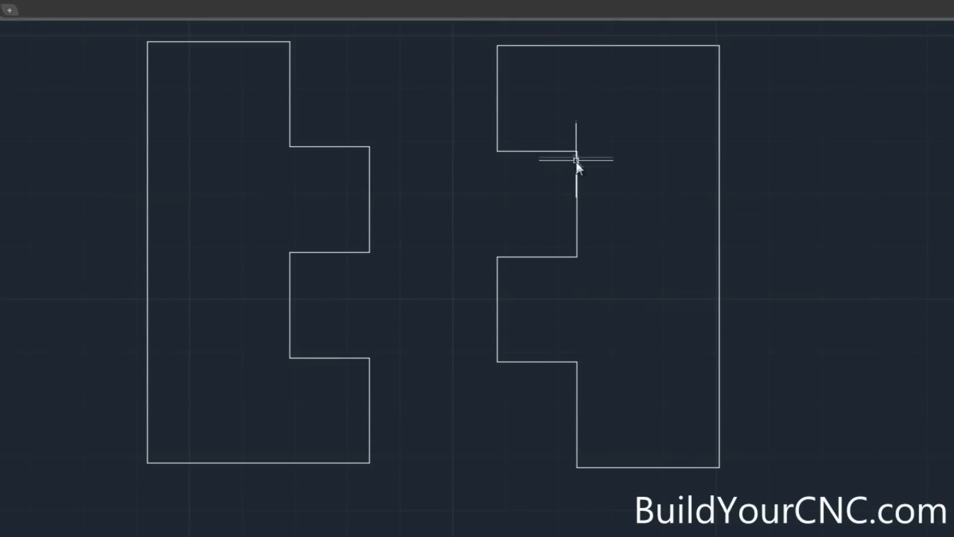
{"action": "mouse_move", "coordinate": [571, 152]}
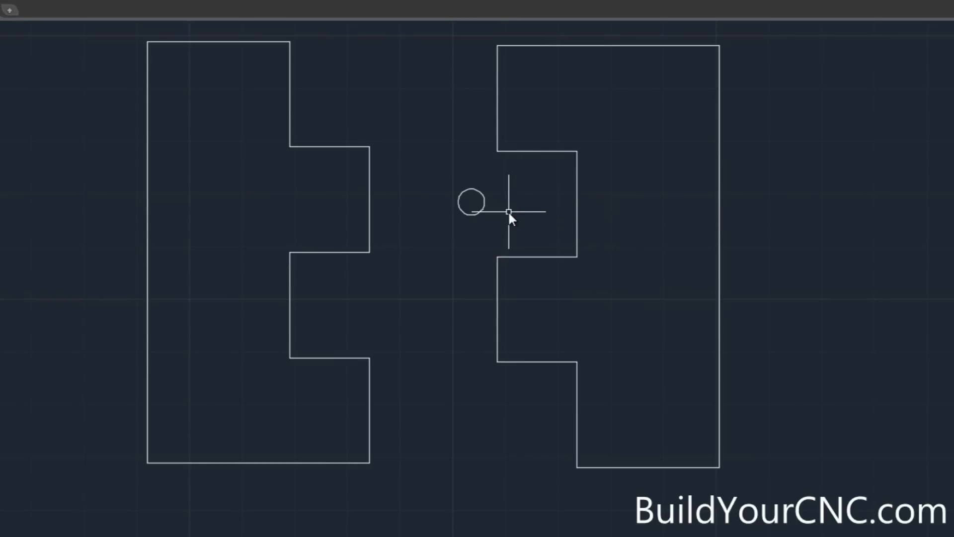
- Move the small circle from its centre onto the slot's inner notch corner
{"action": "left_click", "coordinate": [470, 201]}
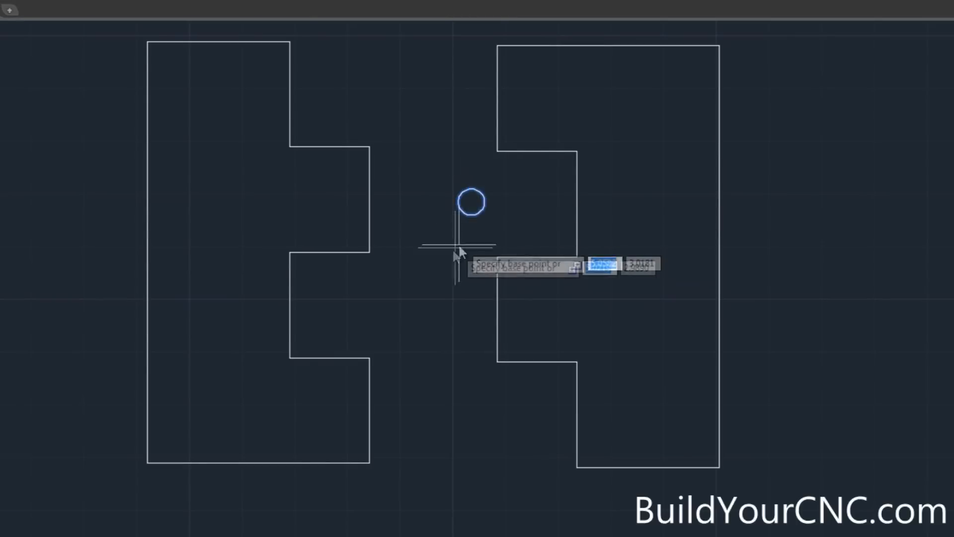
{"action": "left_click", "coordinate": [471, 201]}
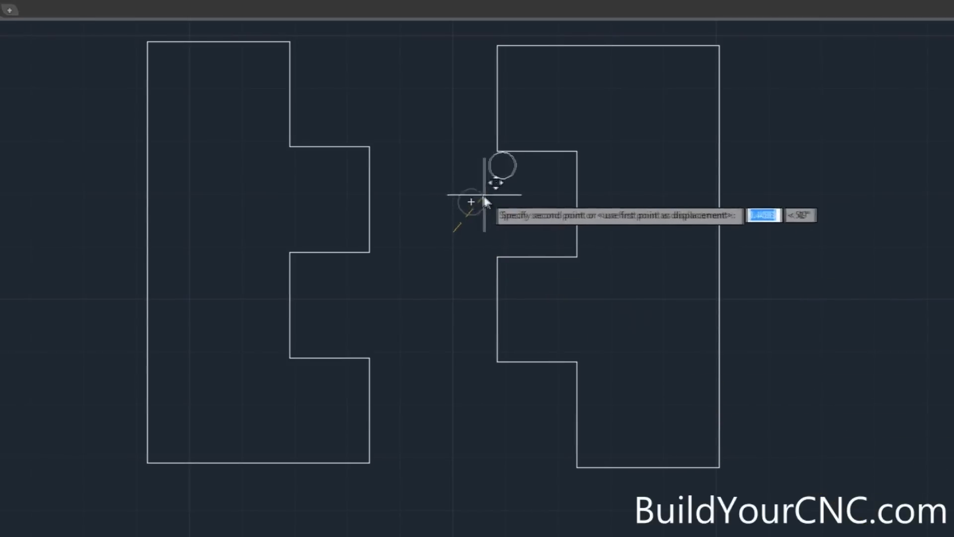
{"action": "mouse_move", "coordinate": [489, 200]}
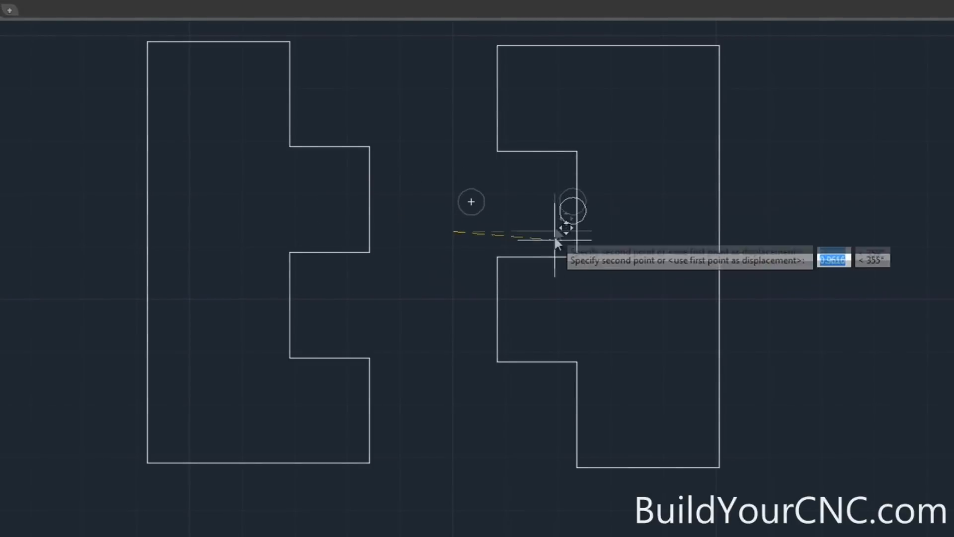
{"action": "mouse_move", "coordinate": [558, 228]}
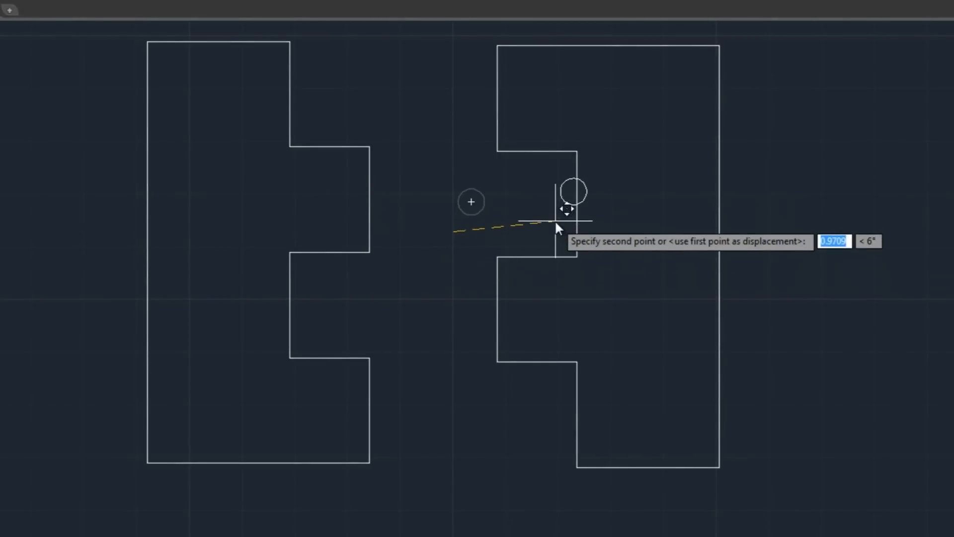
{"action": "mouse_move", "coordinate": [545, 203]}
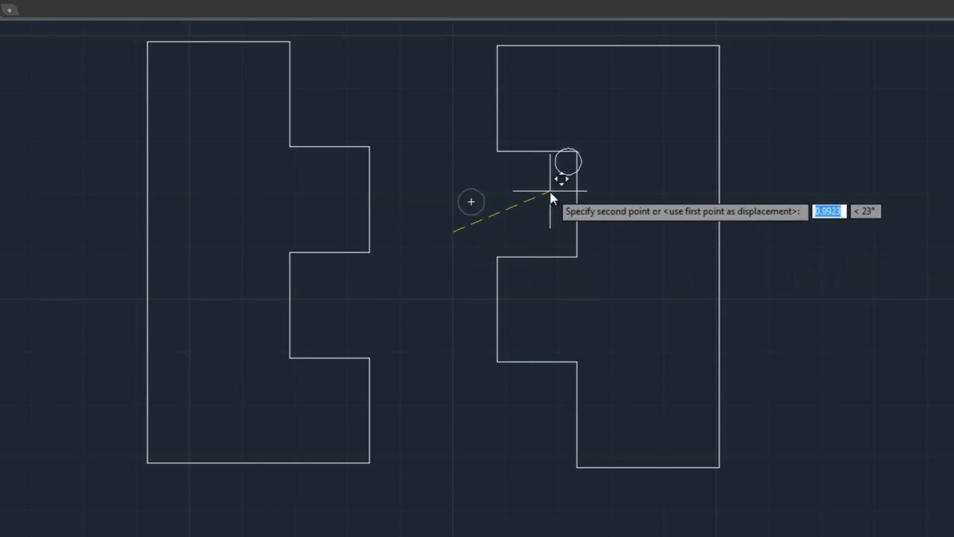
{"action": "mouse_move", "coordinate": [553, 195]}
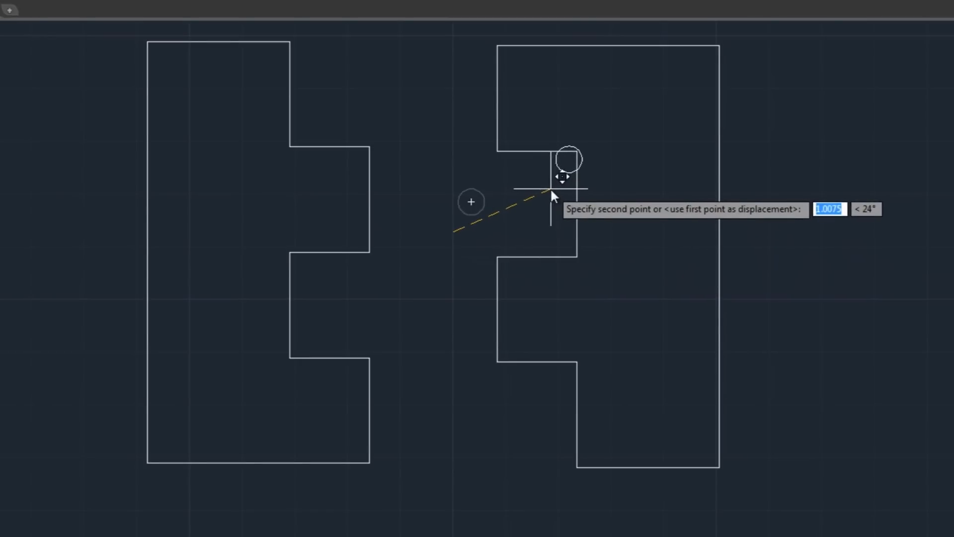
{"action": "mouse_move", "coordinate": [552, 200]}
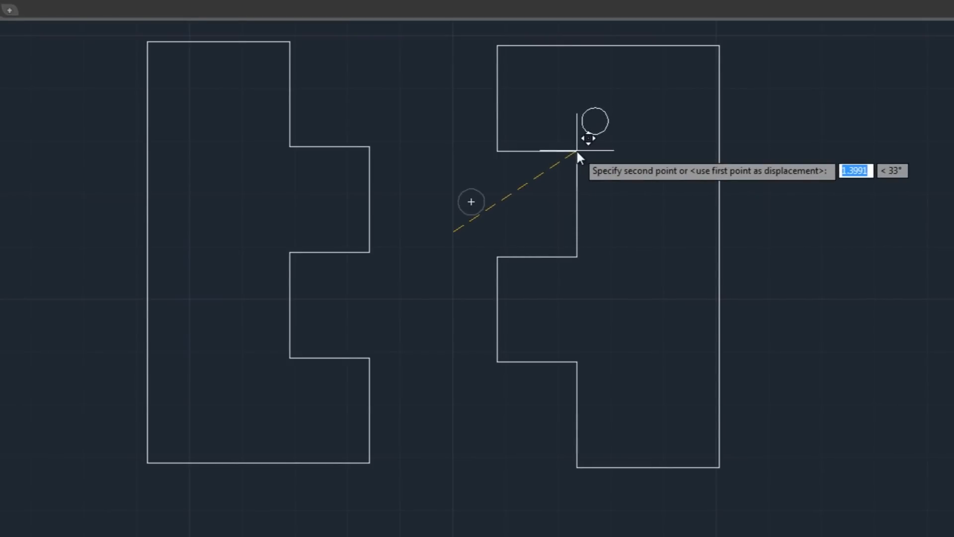
{"action": "left_click", "coordinate": [517, 250]}
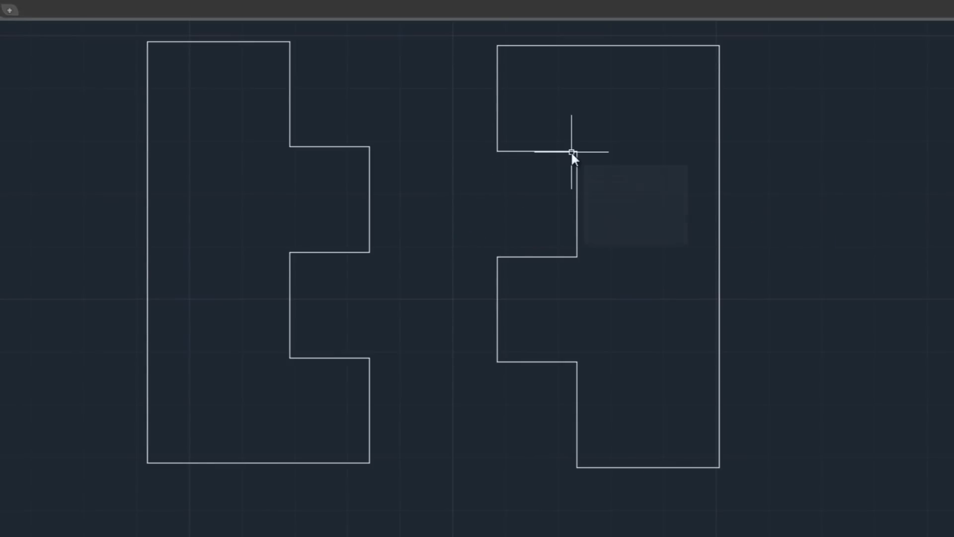
{"action": "mouse_move", "coordinate": [572, 154]}
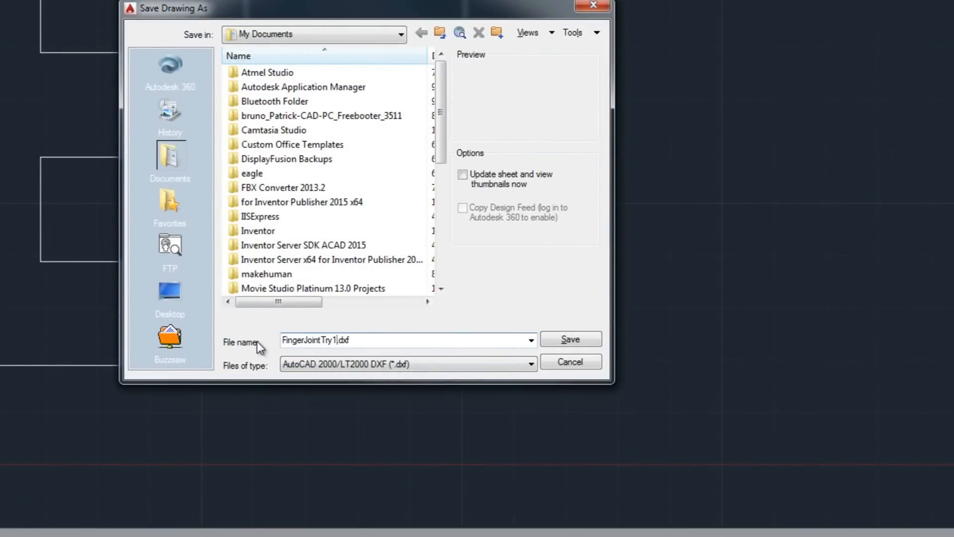
- Save the drawing as FingerJointTry1.dxf and bring up CamBam
{"action": "left_click", "coordinate": [569, 340]}
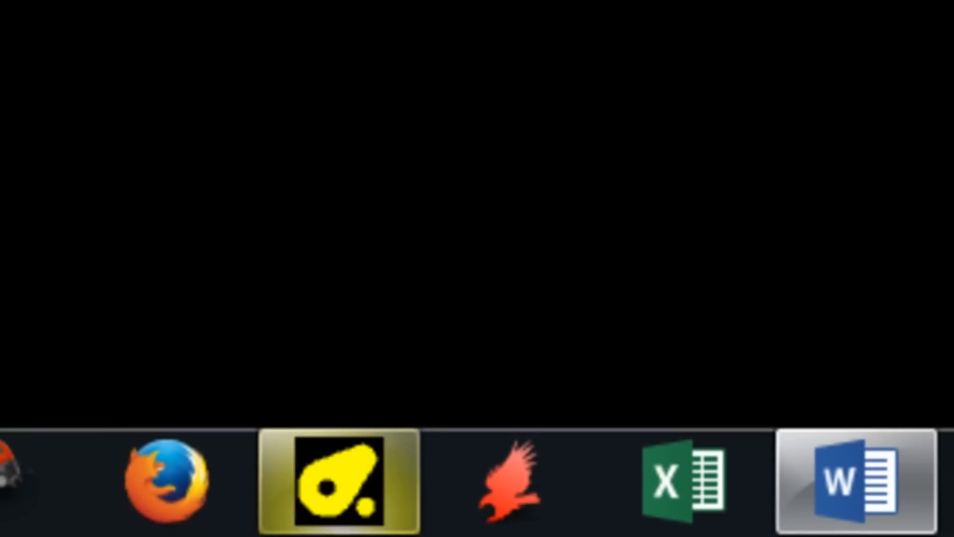
{"action": "left_click", "coordinate": [337, 480]}
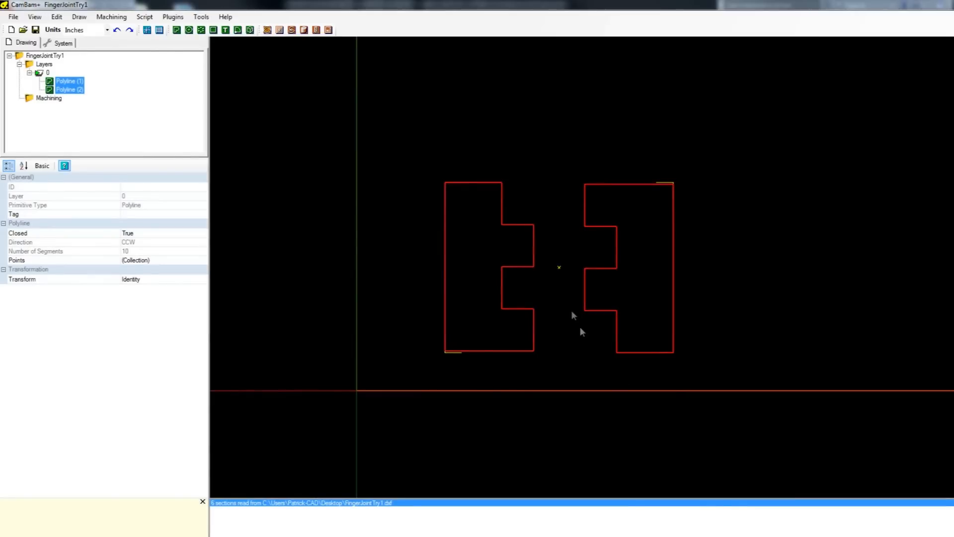
{"action": "mouse_move", "coordinate": [542, 401]}
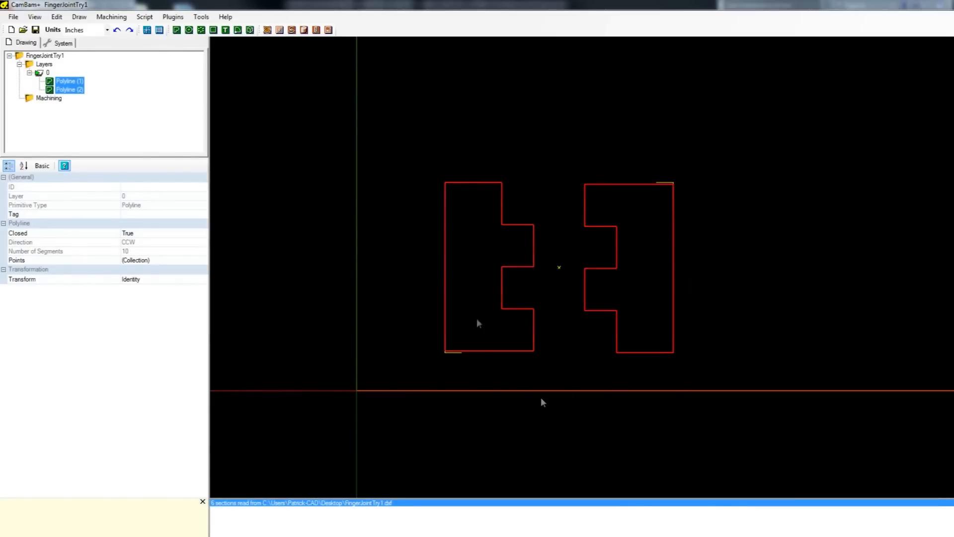
{"action": "mouse_move", "coordinate": [467, 230]}
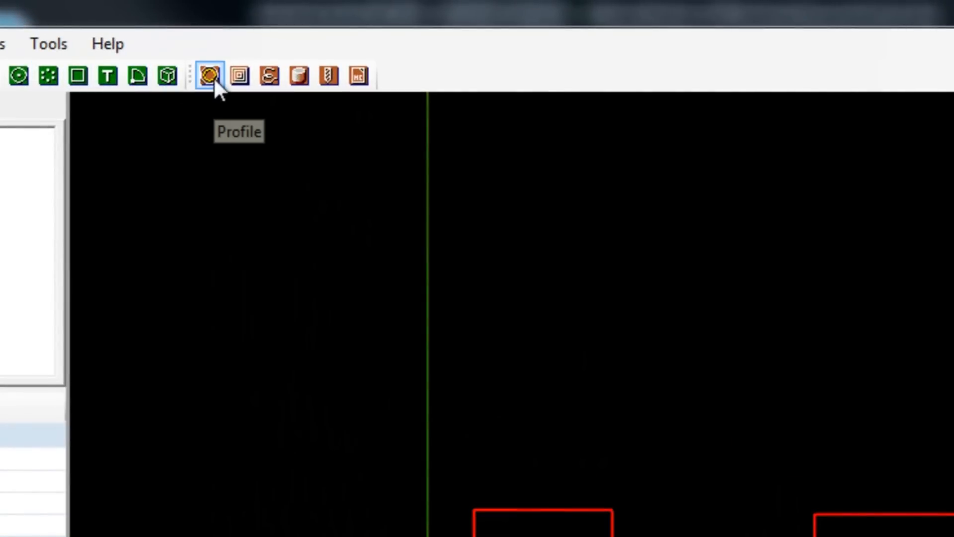
- Add profile toolpaths, give Profile1 the A-Roughing style, and choose Profile2's style
{"action": "left_click", "coordinate": [209, 75]}
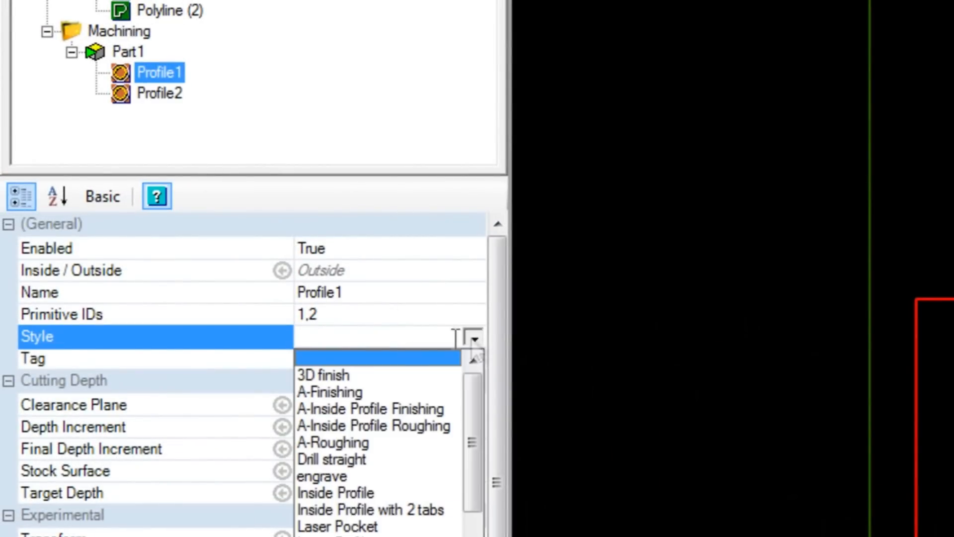
{"action": "left_click", "coordinate": [334, 442]}
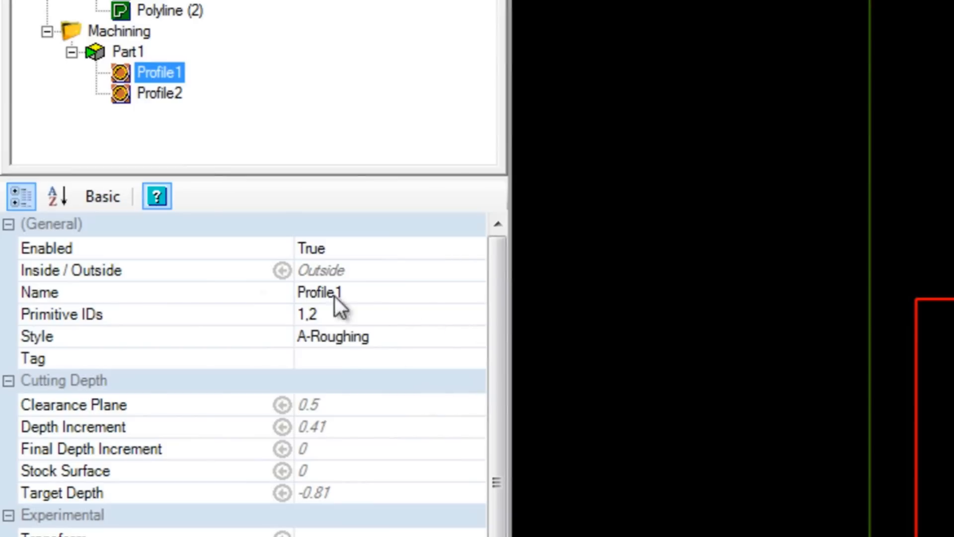
{"action": "left_click", "coordinate": [160, 93]}
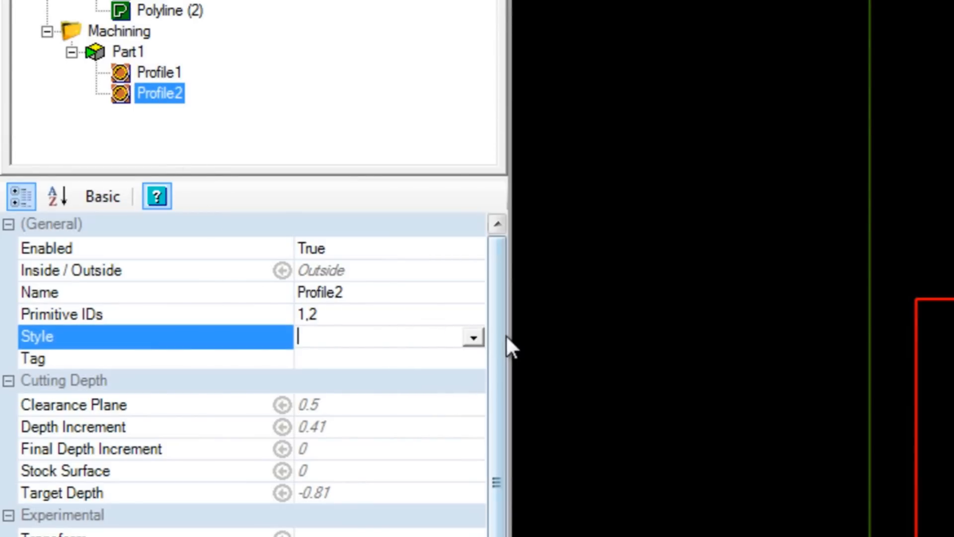
{"action": "left_click", "coordinate": [473, 337]}
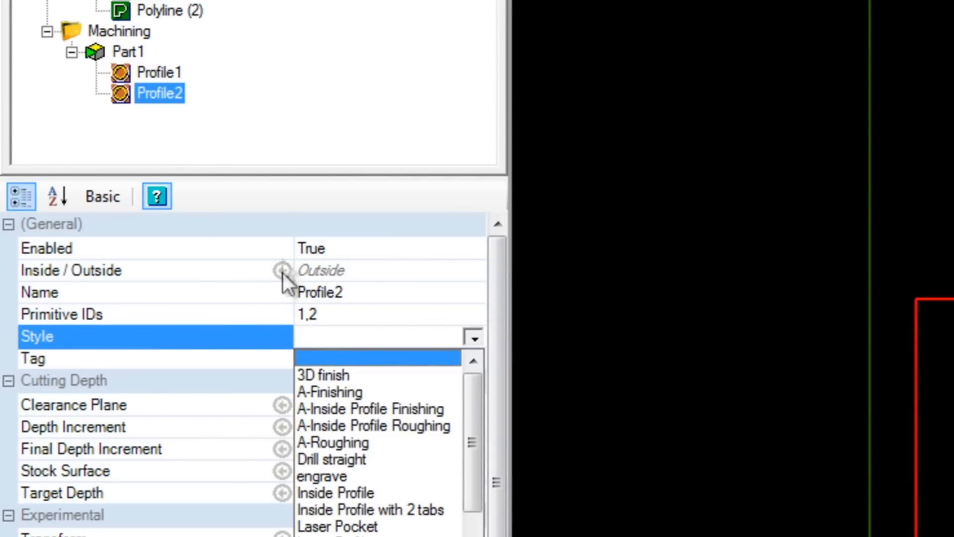
{"action": "left_click", "coordinate": [329, 391]}
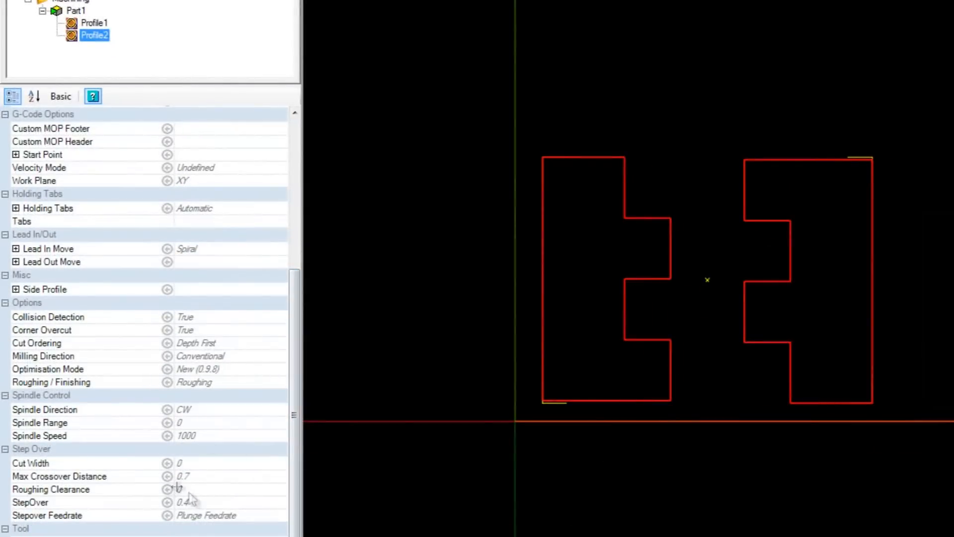
{"action": "left_click", "coordinate": [95, 22]}
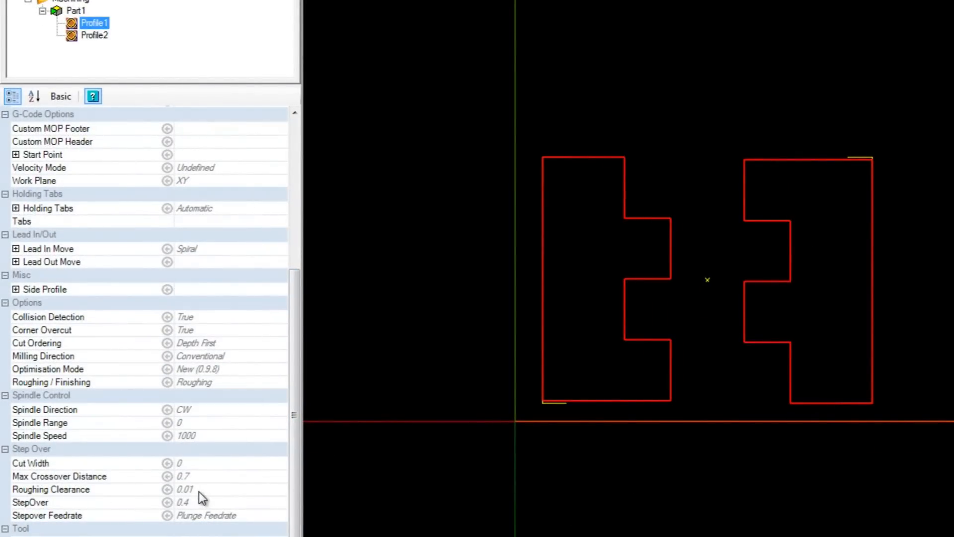
{"action": "left_click", "coordinate": [95, 35]}
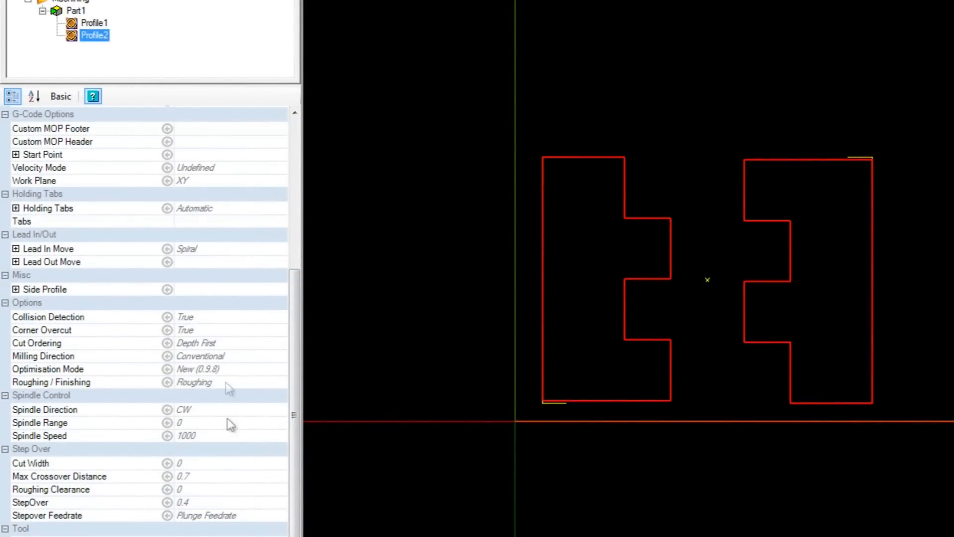
{"action": "mouse_move", "coordinate": [674, 277]}
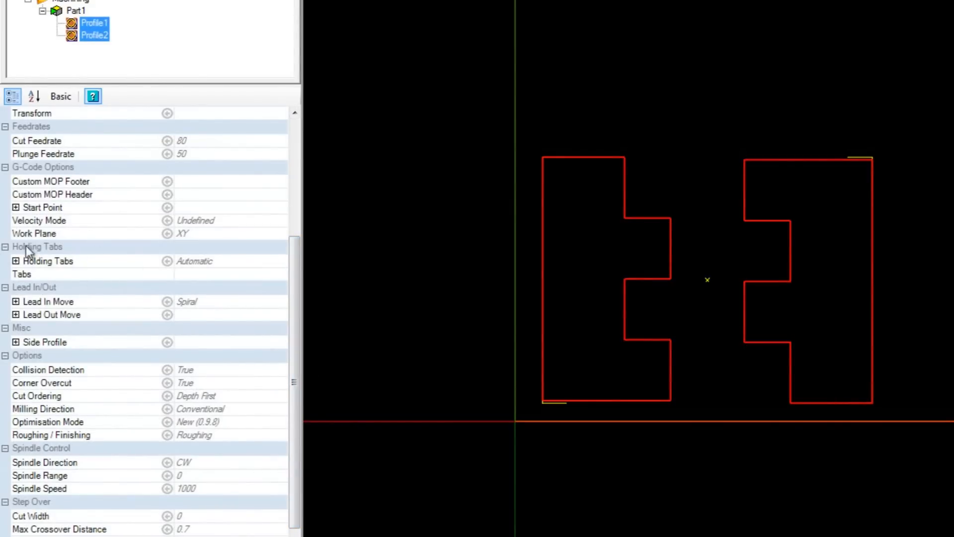
{"action": "left_click", "coordinate": [16, 260]}
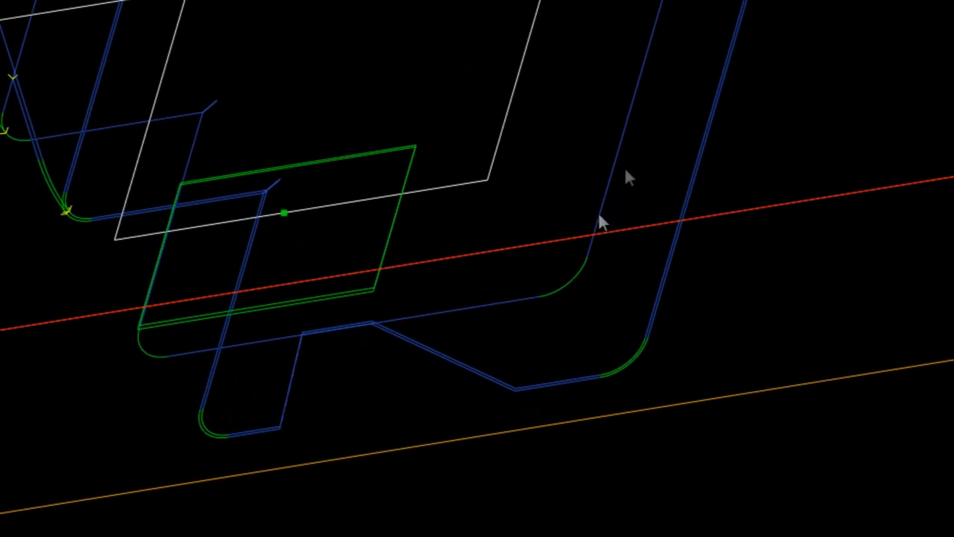
{"action": "mouse_move", "coordinate": [629, 376]}
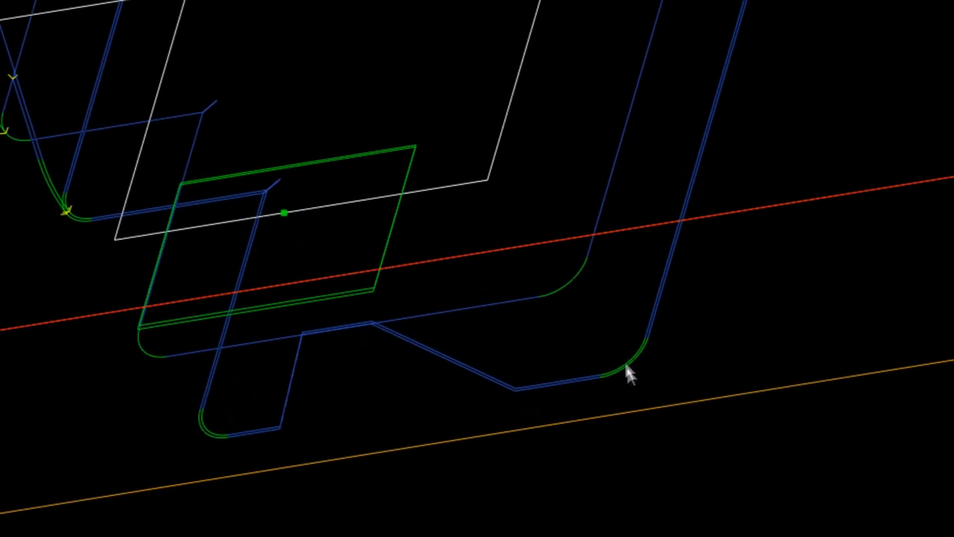